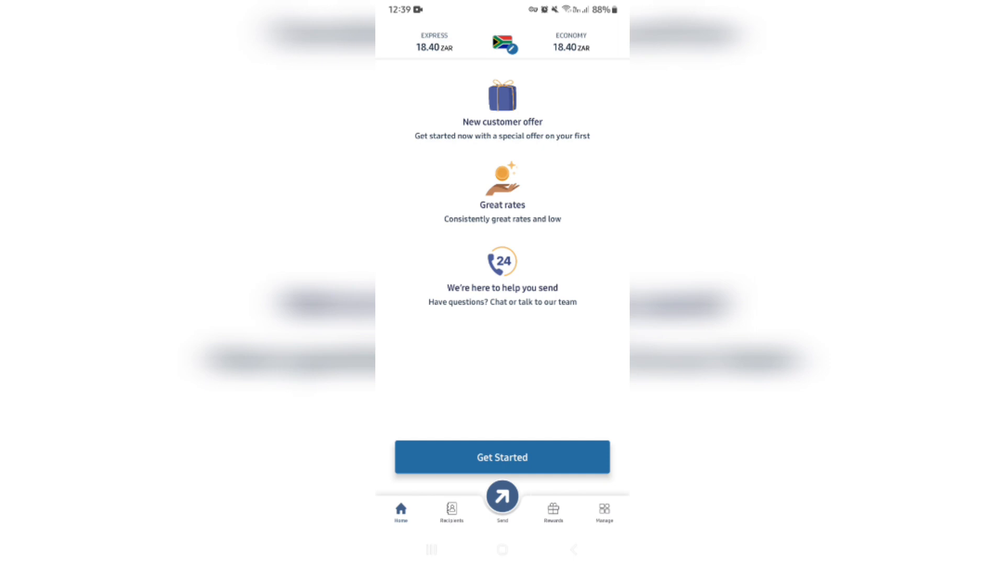
Step: Reopen Remitly and go to Manage > Payment, which lists no payment profiles yet
click(502, 550)
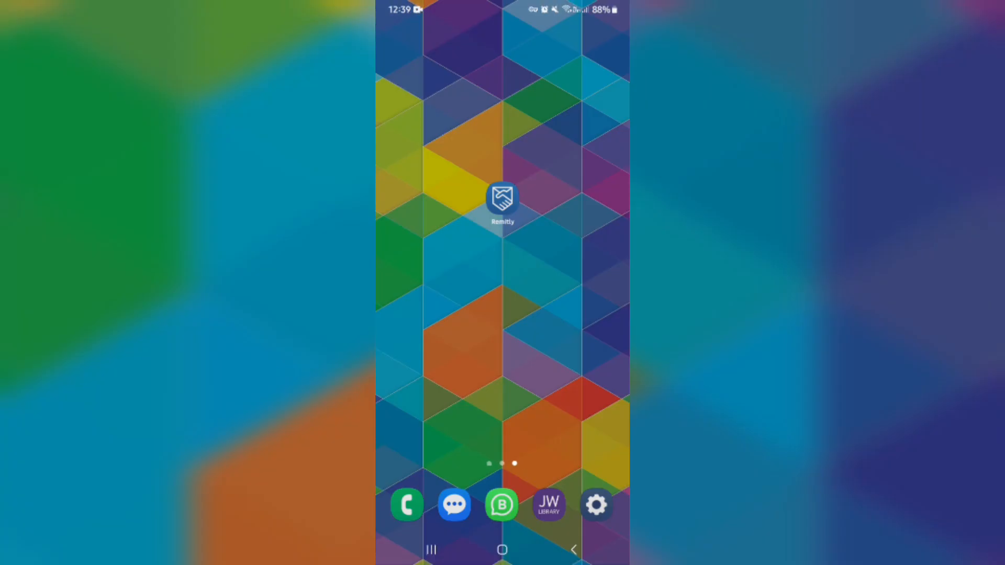
click(501, 202)
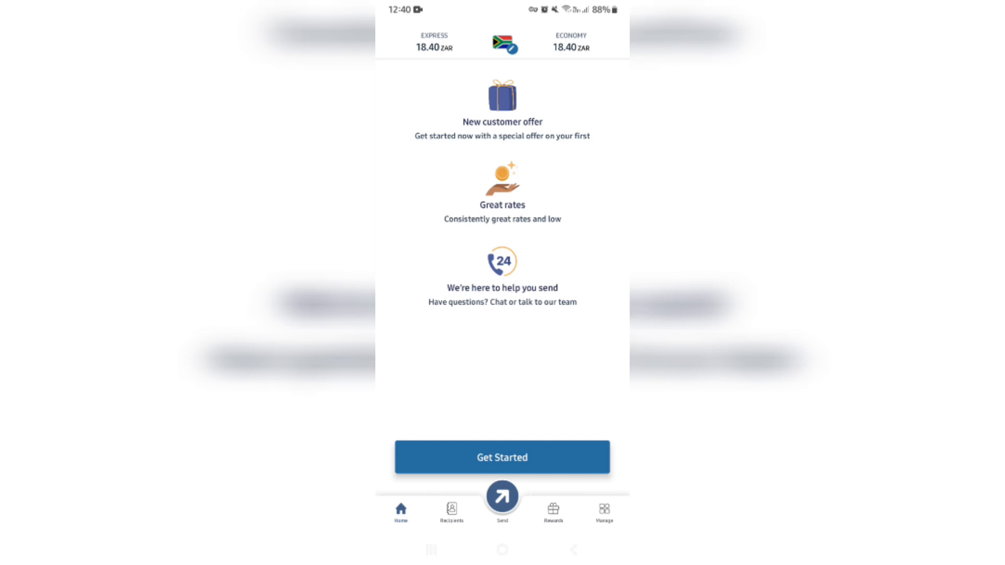
click(603, 511)
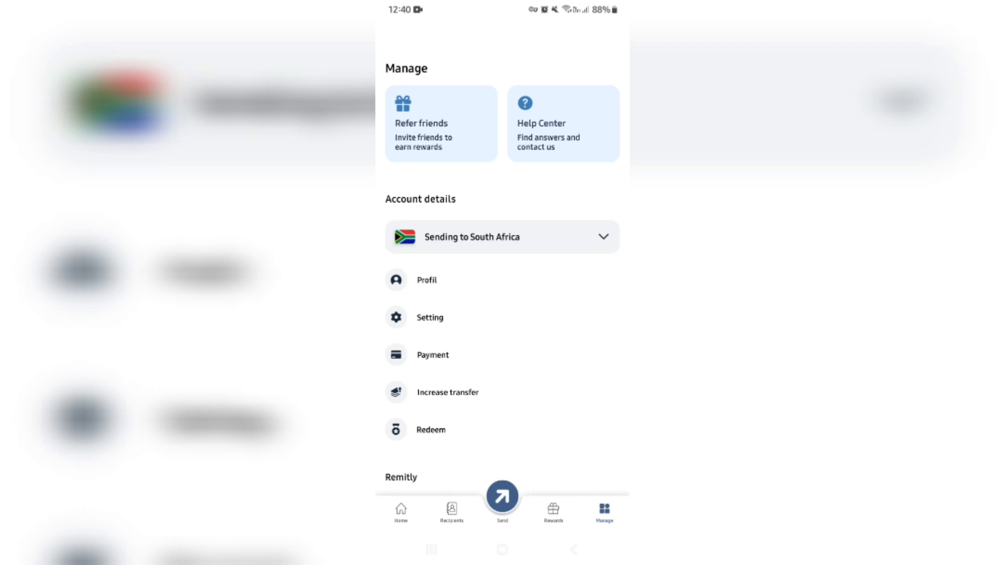
scroll(up, 3)
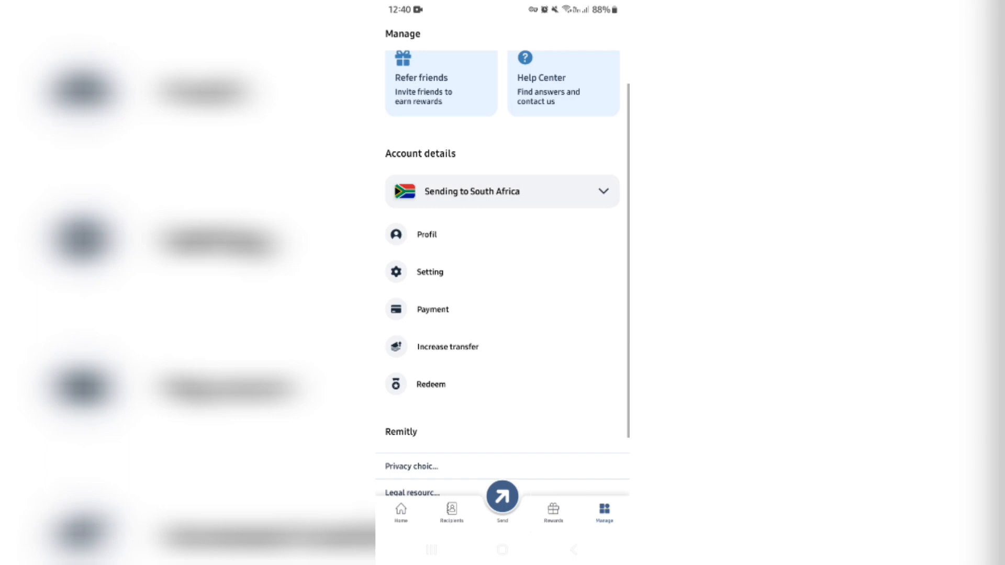
click(432, 310)
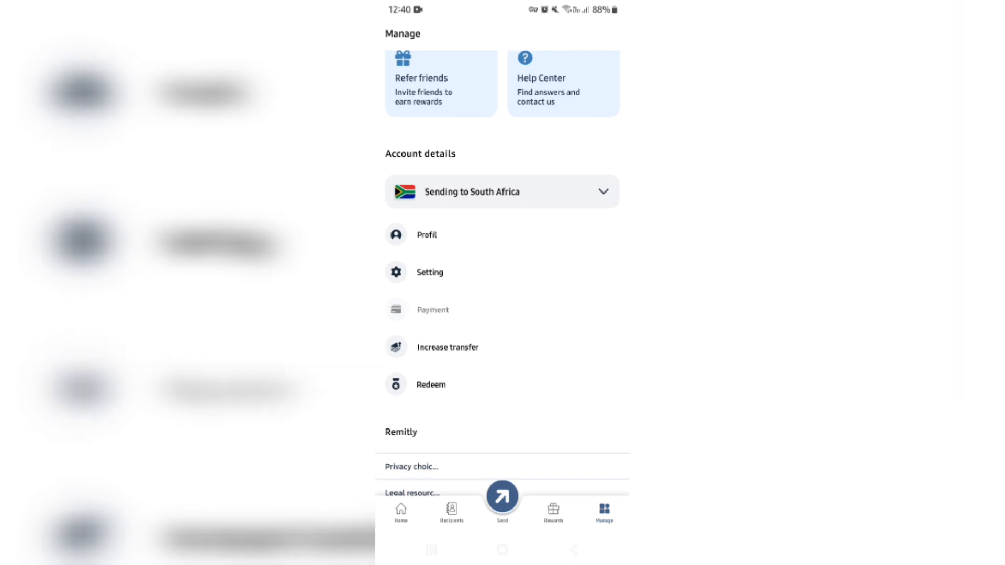
click(432, 310)
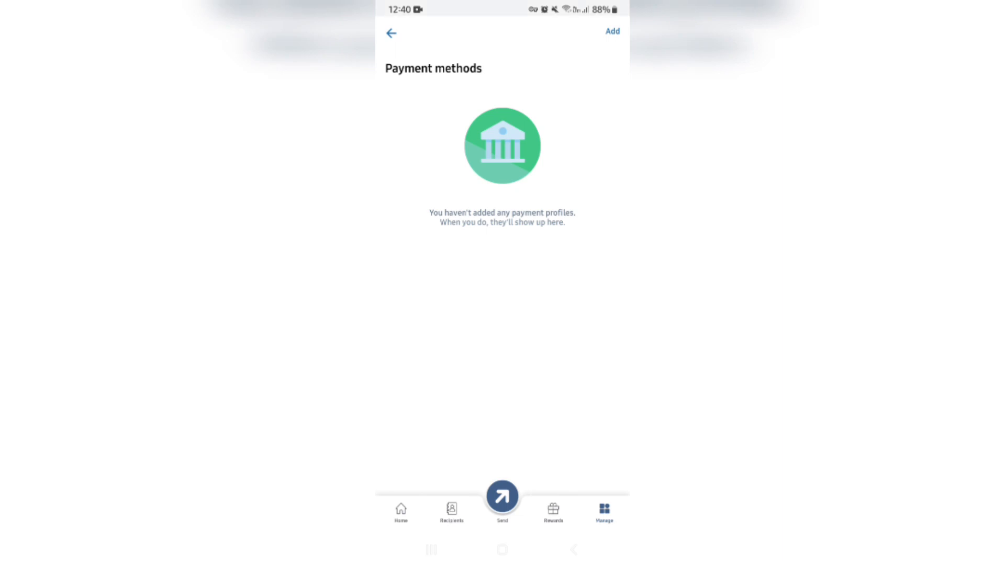
Step: Add a new card payment method, toggling Use Home Address off and back on for billing
click(610, 31)
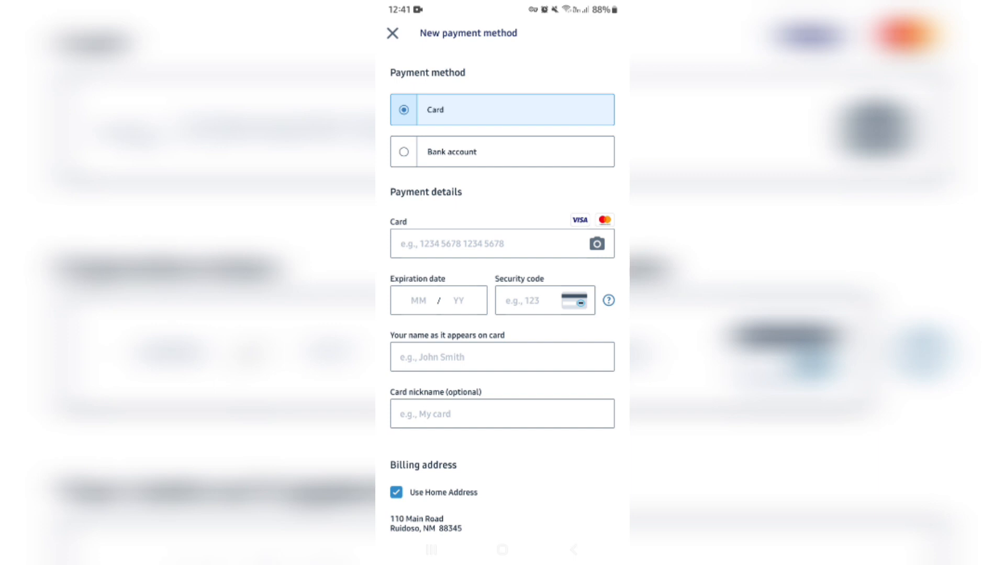
scroll(down, 3)
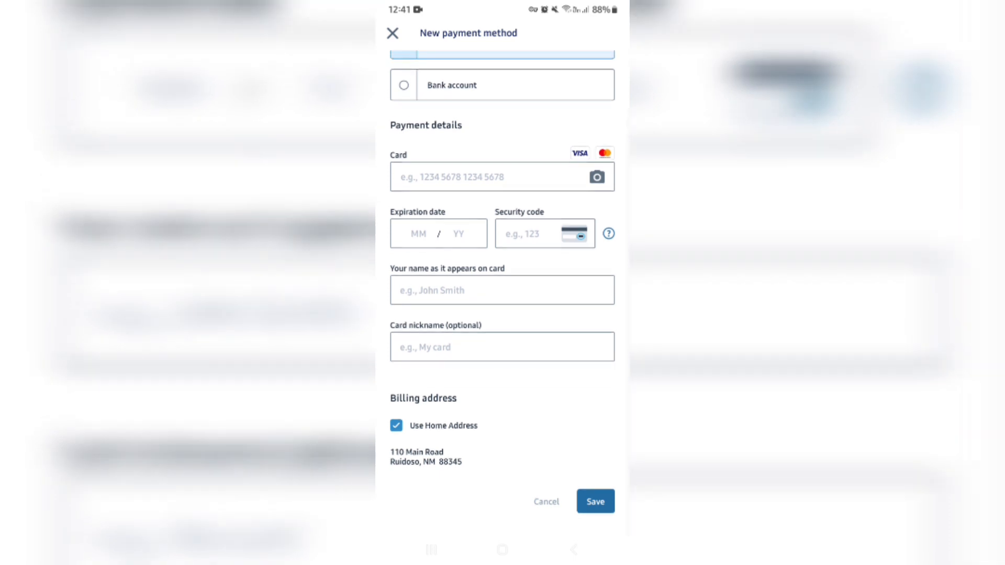
click(395, 425)
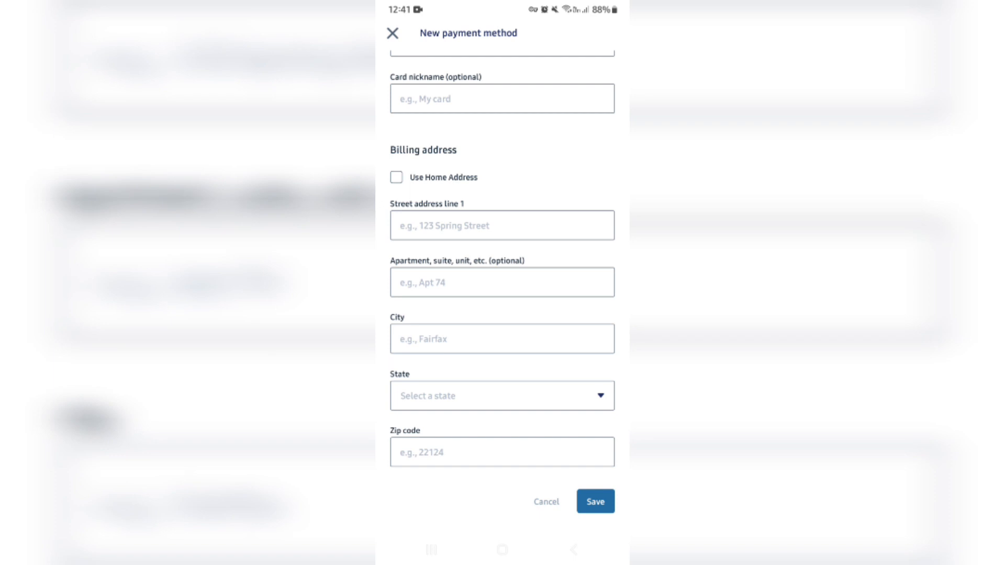
click(396, 178)
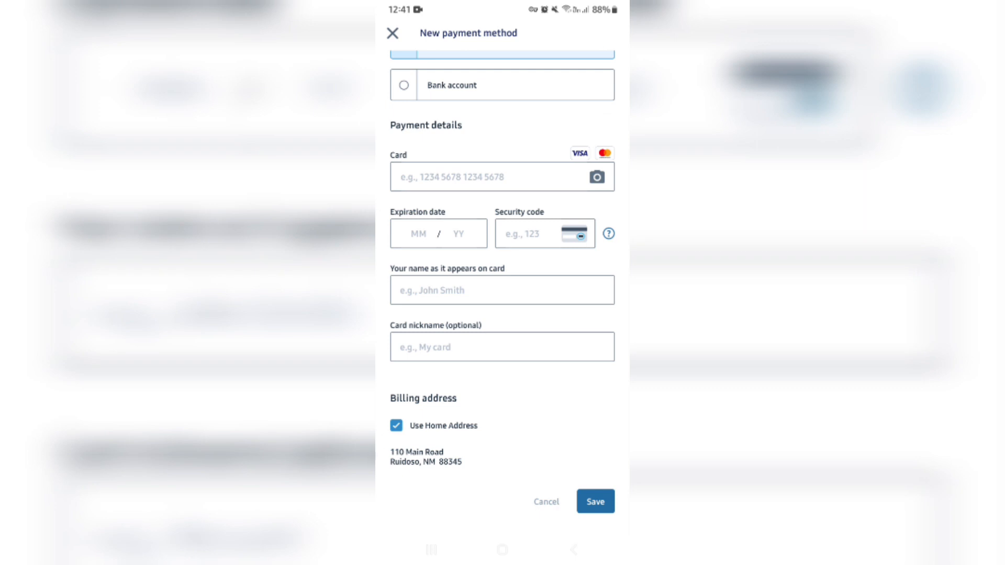
Step: Switch the method to a Savings bank account and show the routing number help
scroll(up, 3)
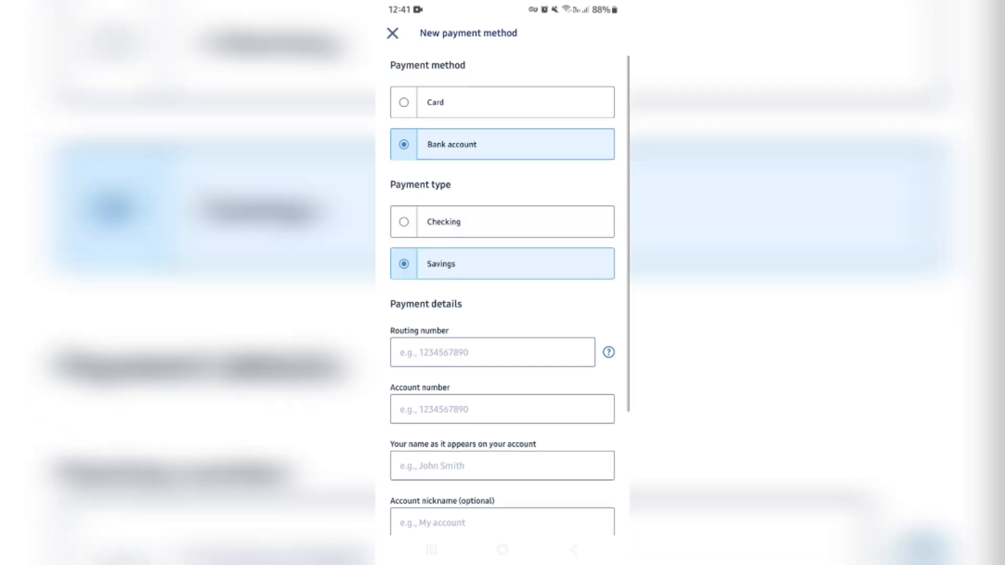
scroll(down, 3)
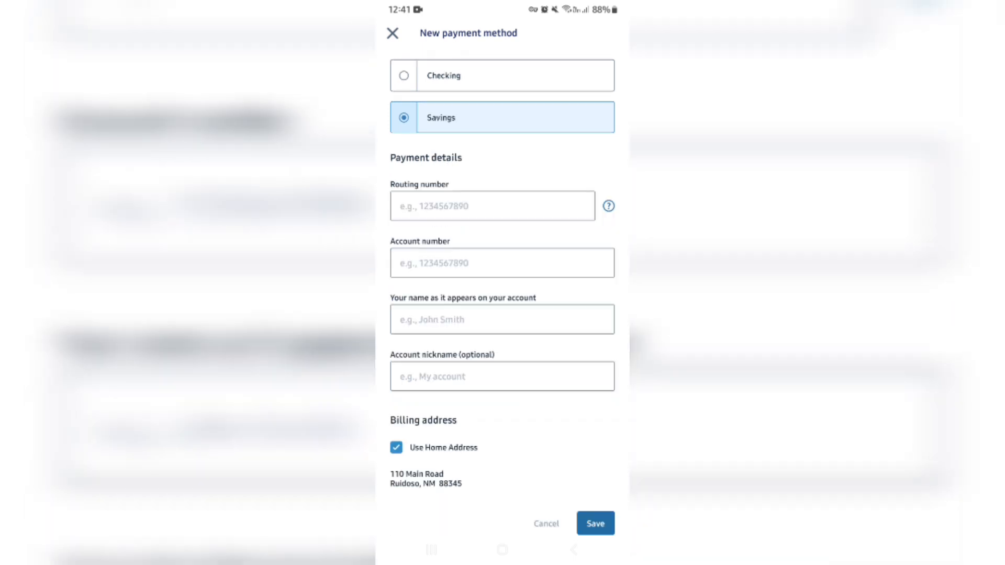
click(607, 206)
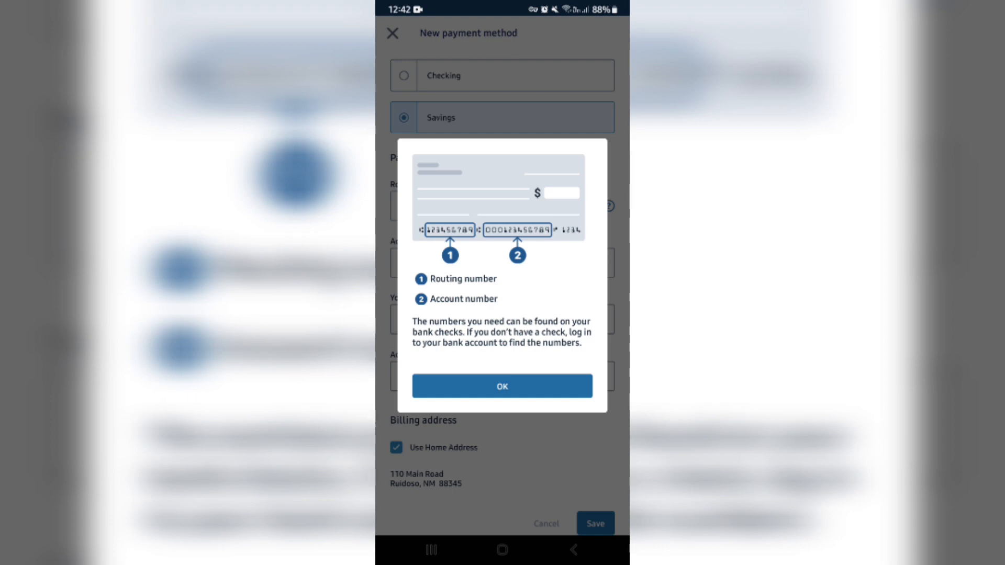
Step: Dismiss the routing and account number help with OK
click(502, 386)
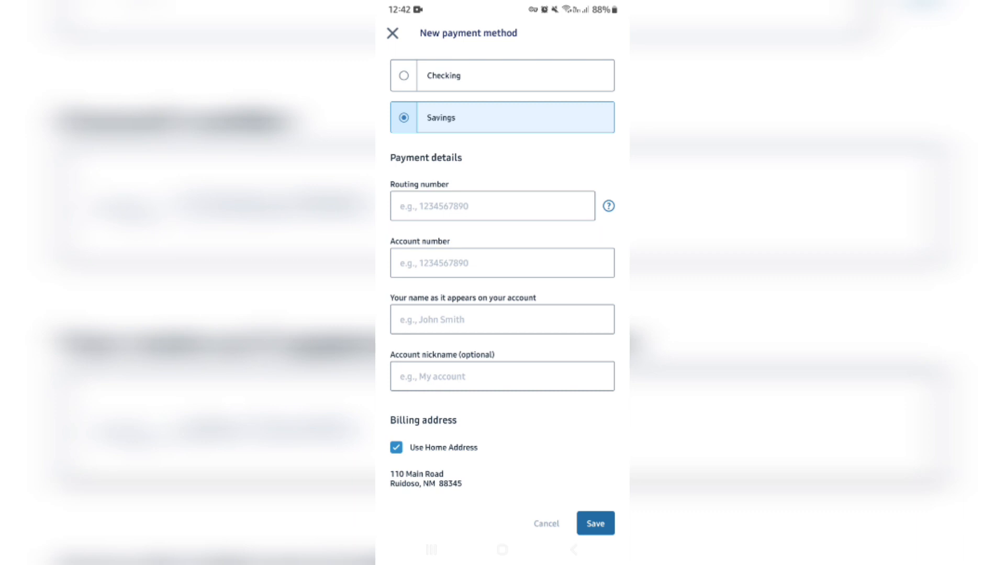
Step: Close the New payment method form without saving
scroll(up, 3)
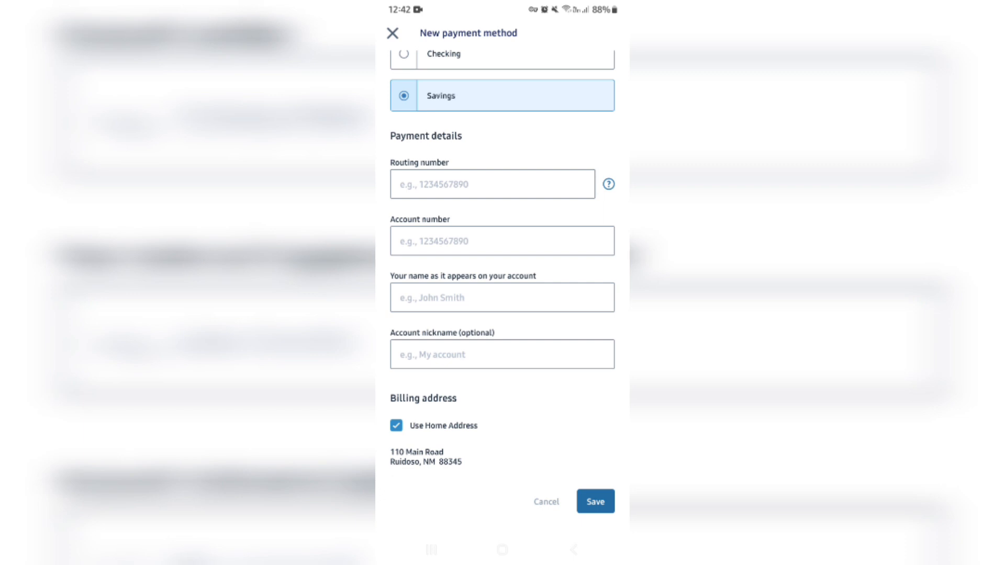
scroll(up, 3)
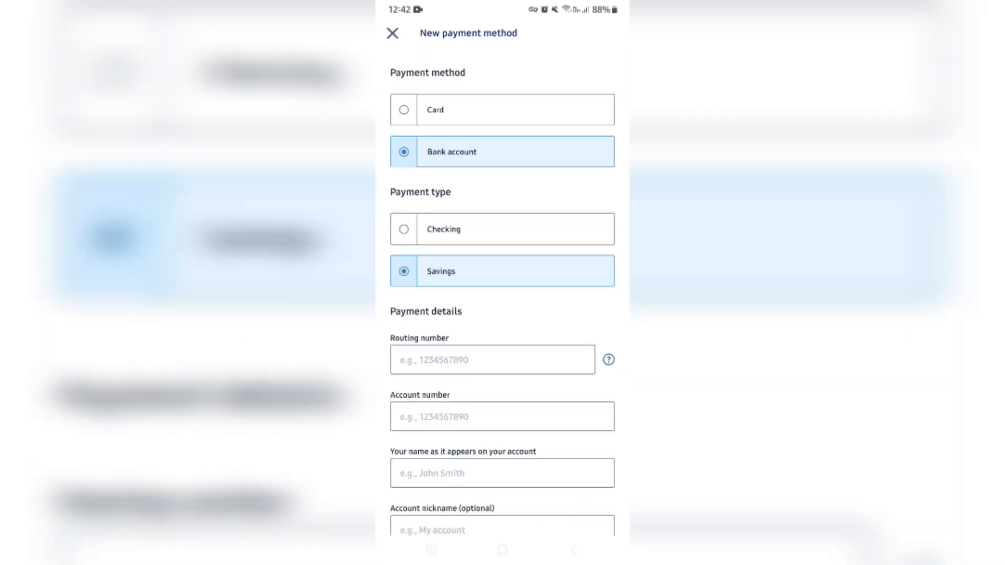
click(392, 32)
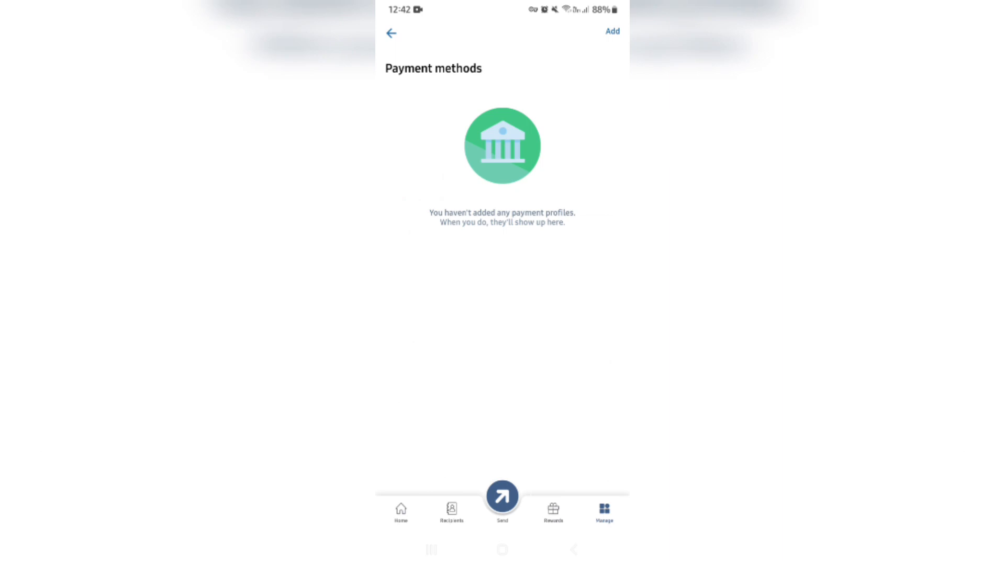